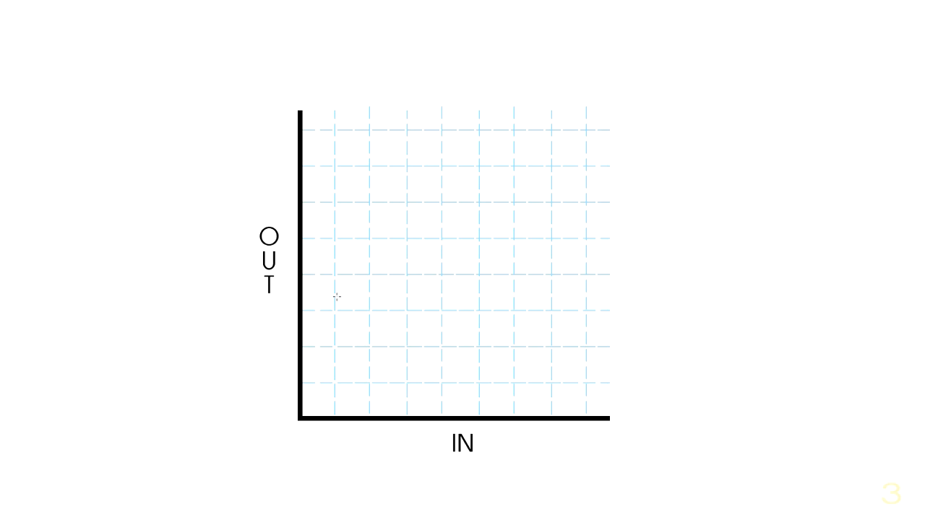
mouse_move(317, 383)
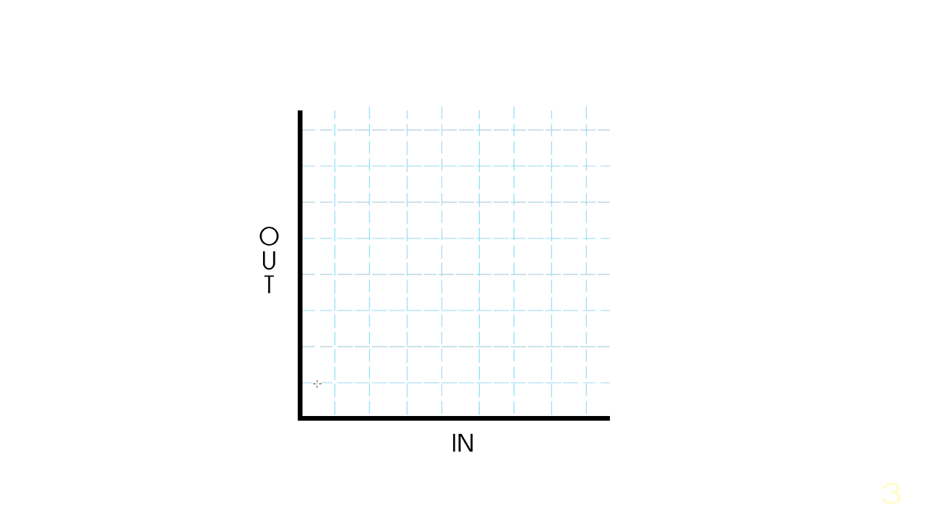
mouse_move(315, 442)
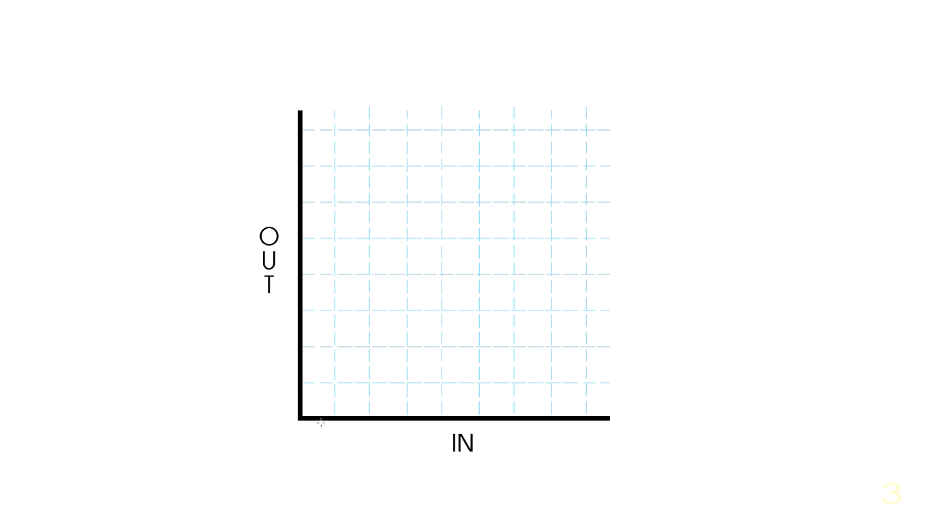
mouse_move(331, 383)
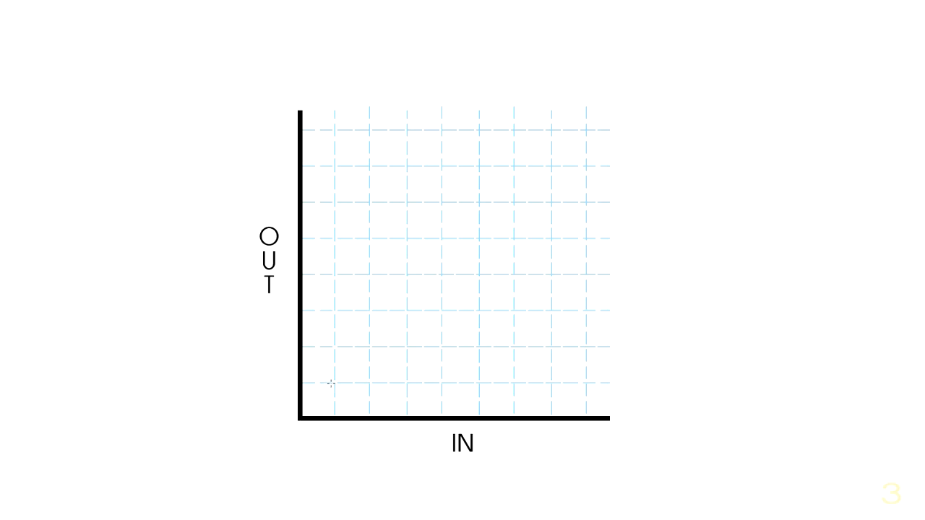
- Mark a diagonal point, then draw a steep red 1:1 line and a shallower compressed line from the origin
left_click(334, 384)
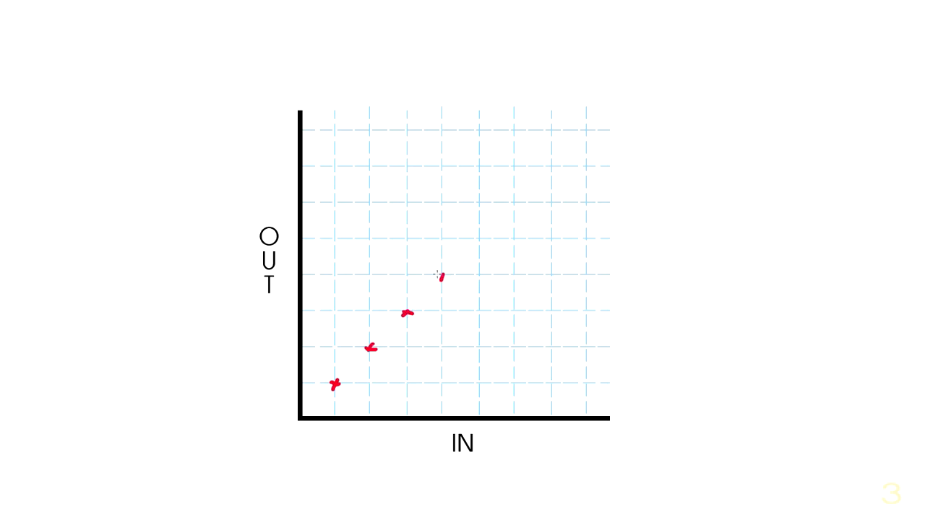
left_click_drag(304, 417, 479, 242)
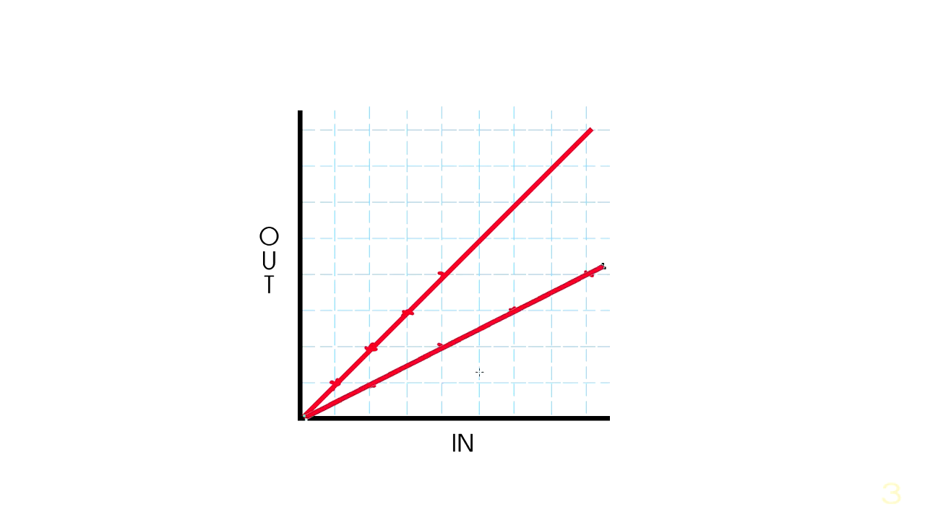
mouse_move(519, 300)
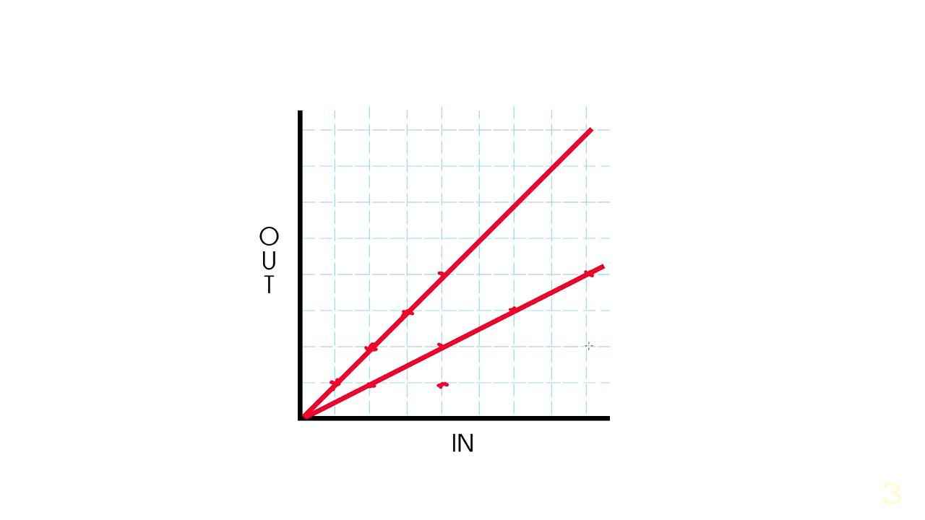
left_click_drag(304, 414, 611, 343)
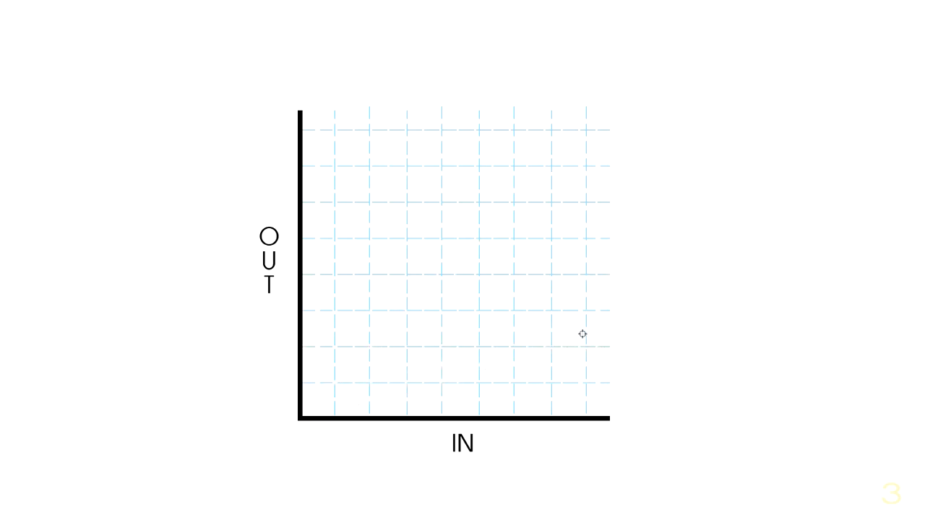
mouse_move(564, 342)
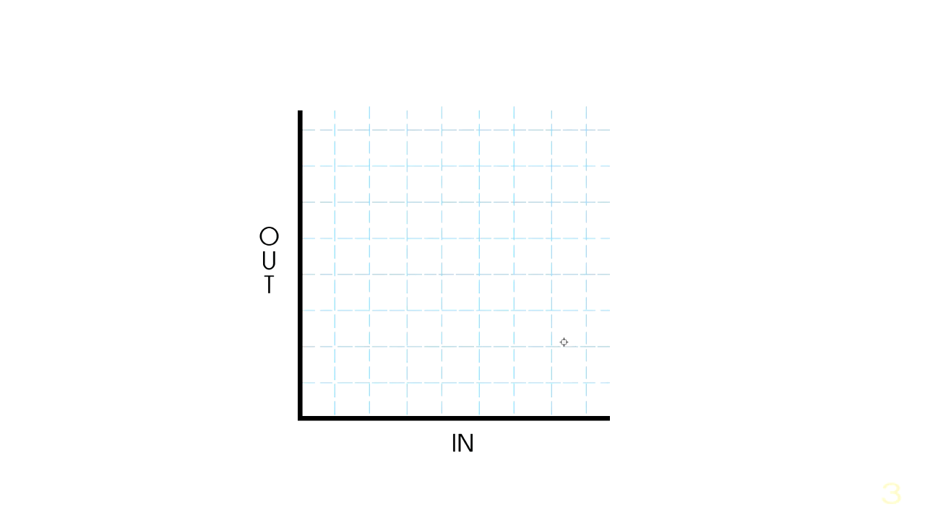
mouse_move(558, 344)
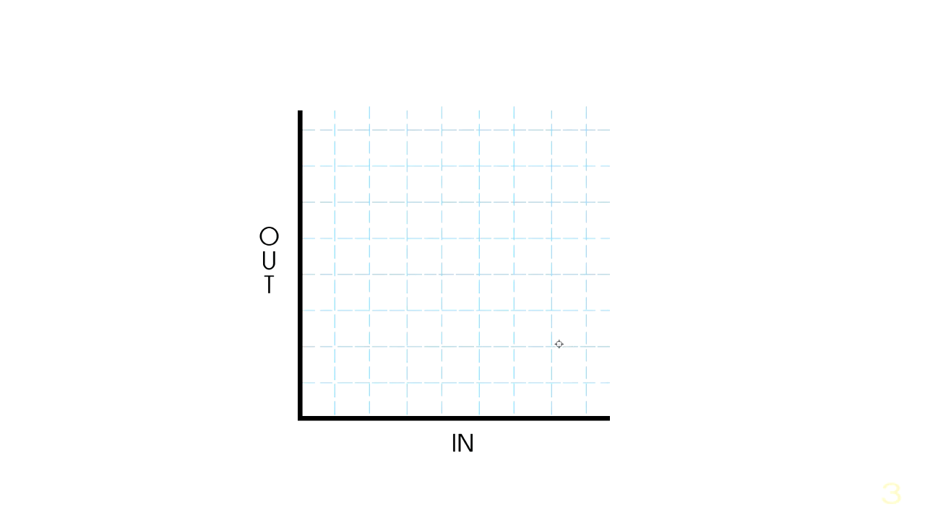
mouse_move(588, 327)
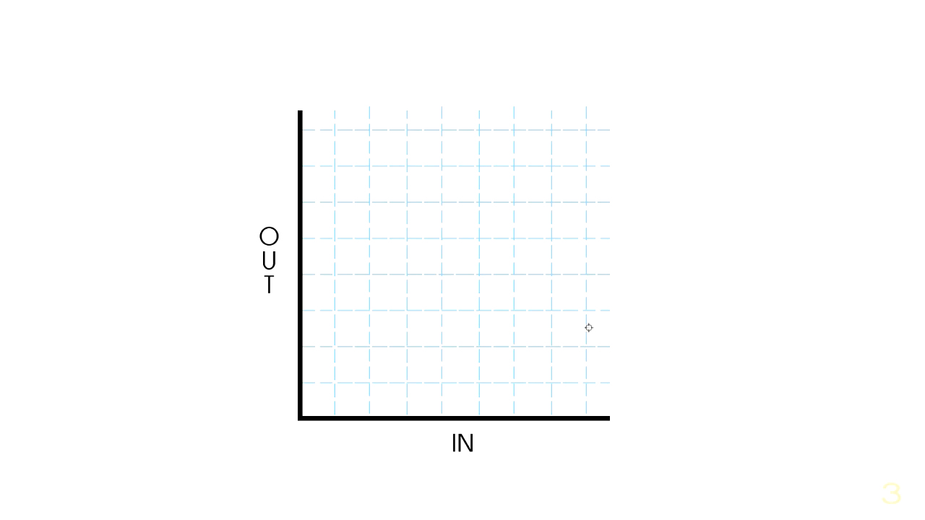
mouse_move(436, 277)
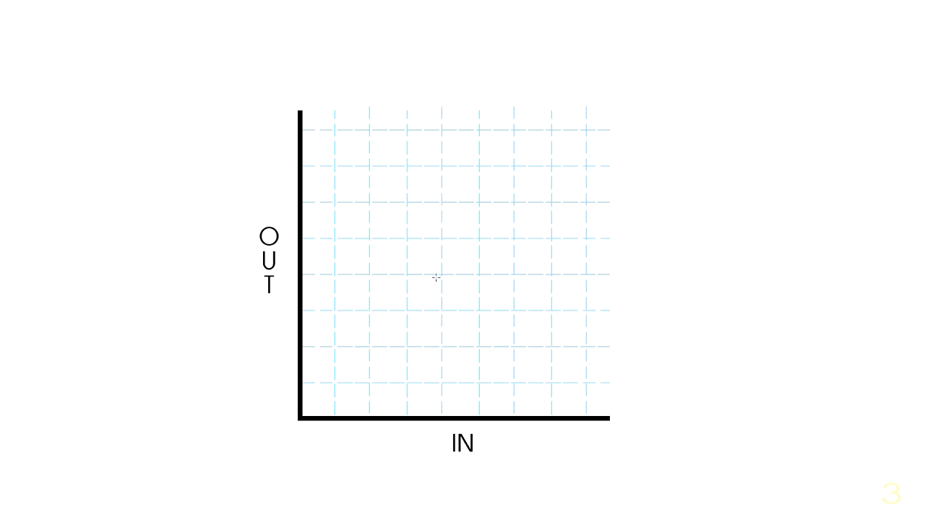
- Start the red curve at the origin and continue it at a shallower slope past the threshold
left_click(440, 274)
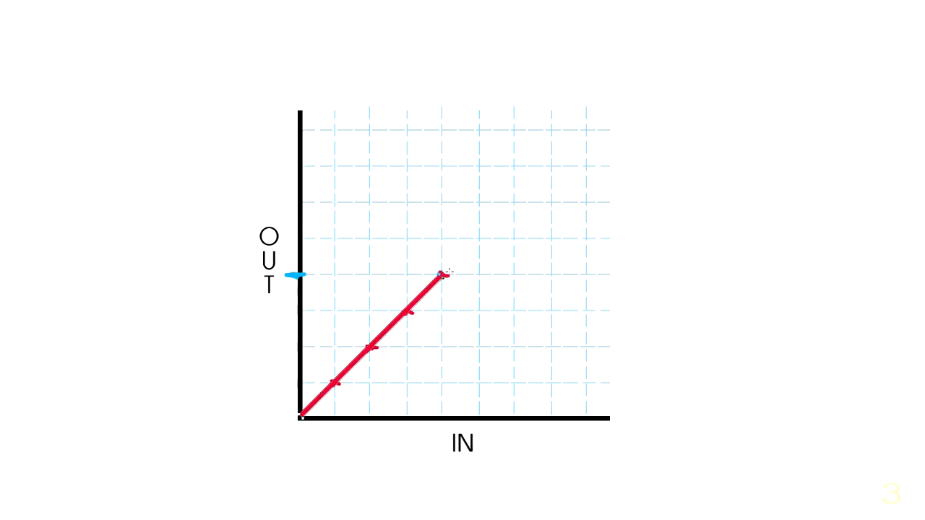
left_click_drag(443, 274, 614, 242)
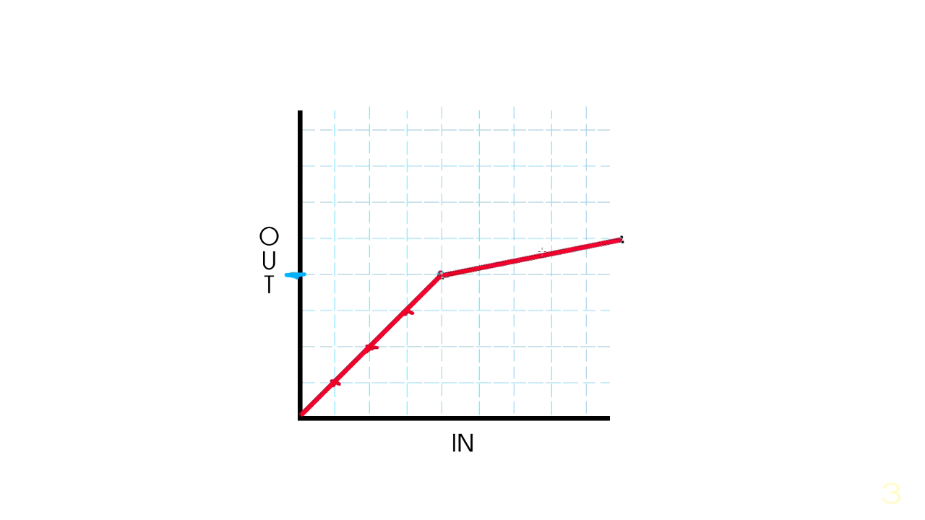
left_click(441, 276)
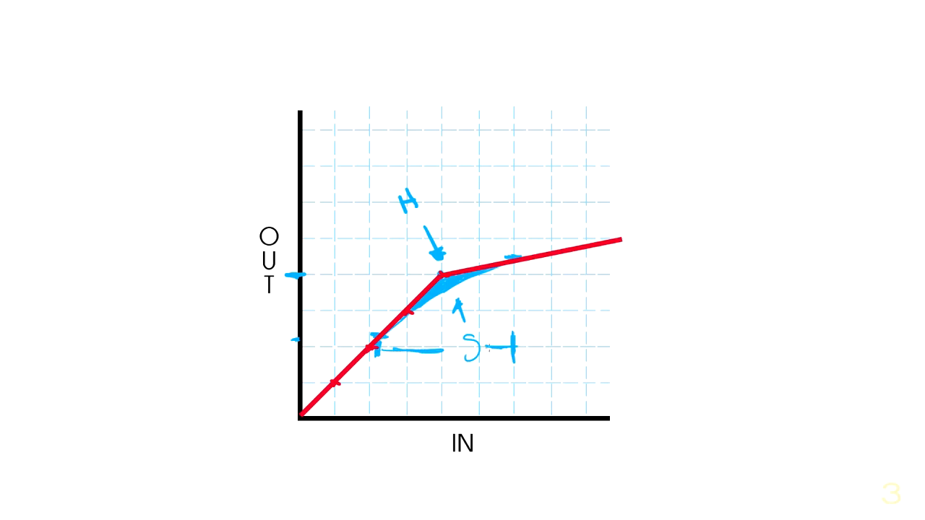
- Type the label '4DB' beneath the soft-knee span
type("4DB")
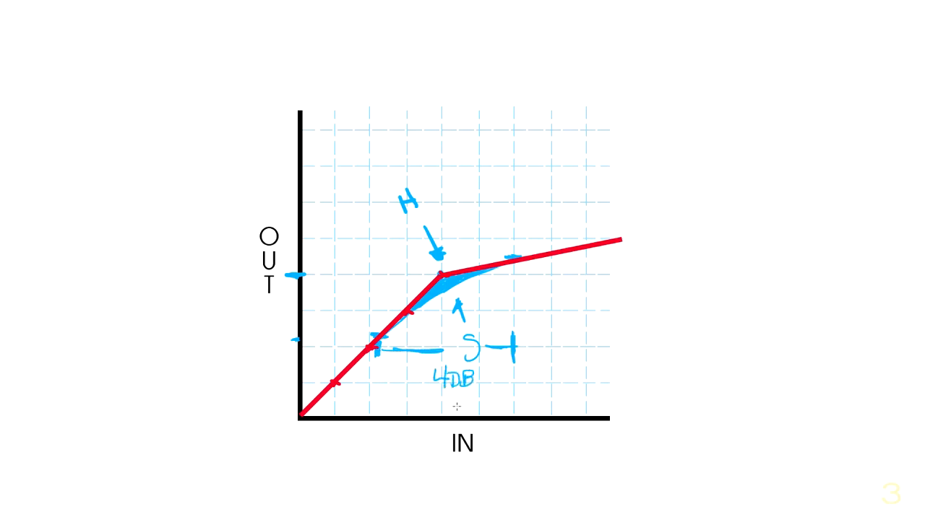